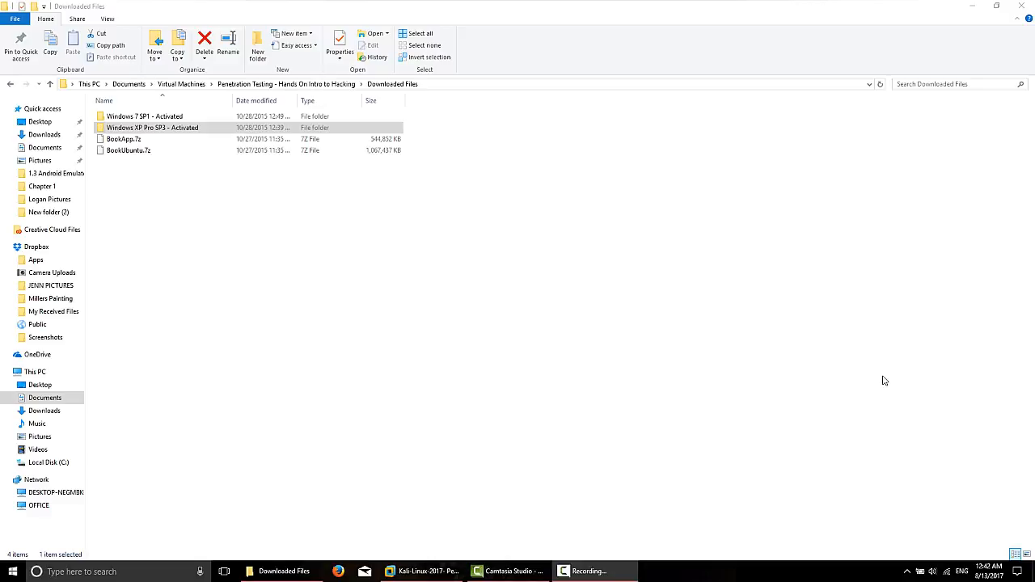
mouse_move(231, 202)
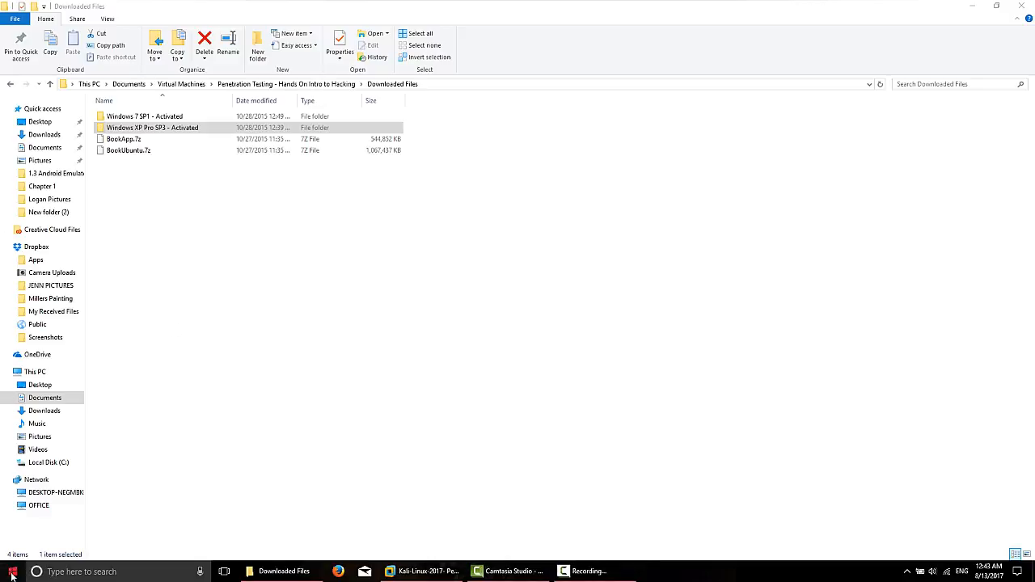
Launch µTorrent from the Start menu, then bring the Downloaded Files folder back to front
left_click(9, 569)
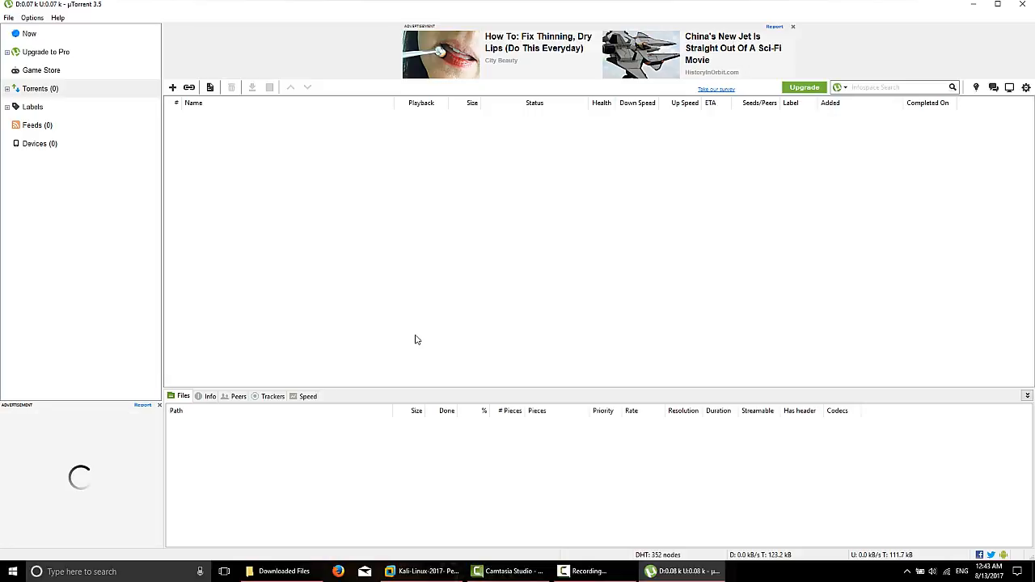
mouse_move(378, 336)
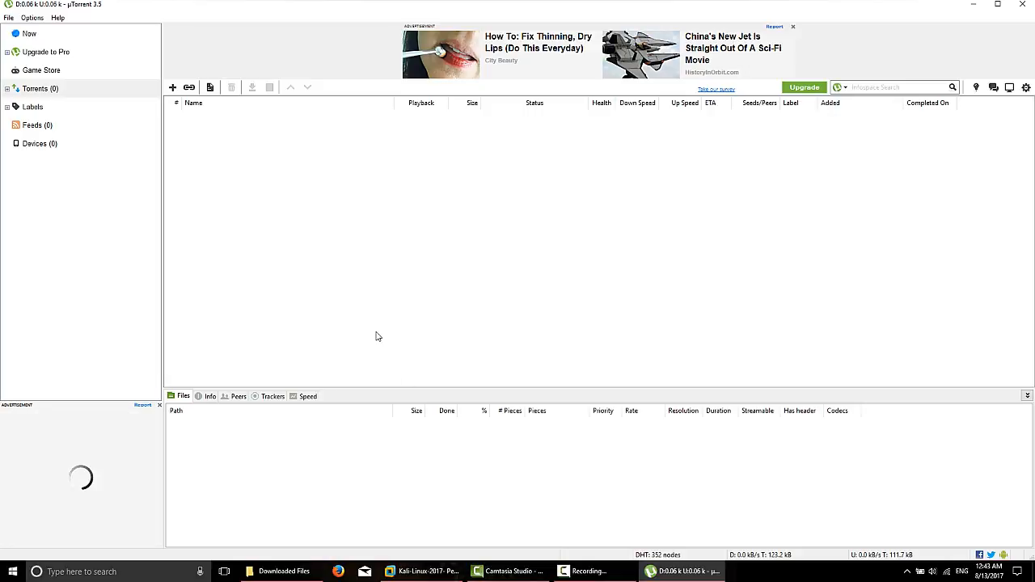
left_click(280, 572)
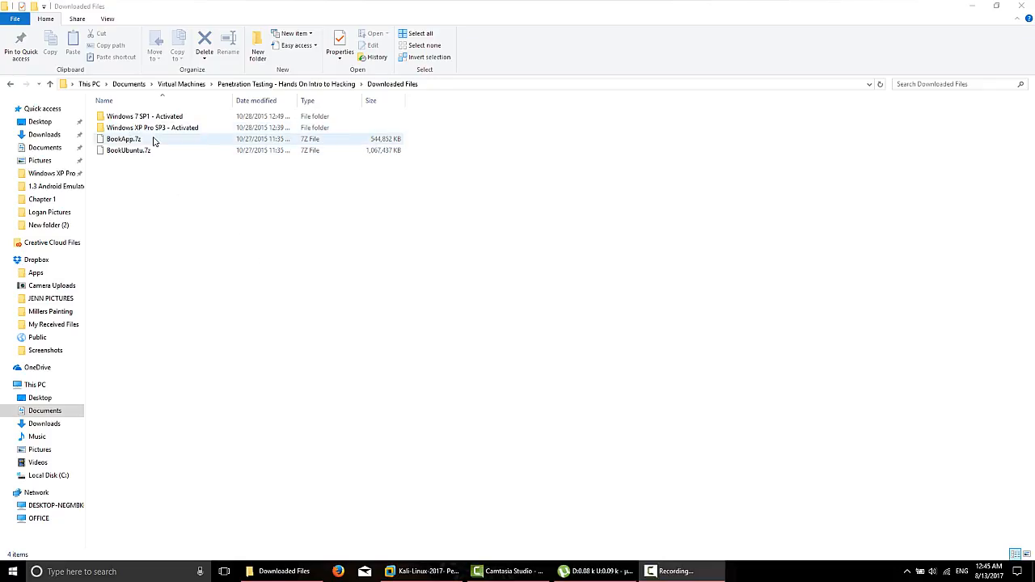
Drop the Windows XP Pro SP3 - Activated folder onto µTorrent, which reports an unknown error
left_click(152, 128)
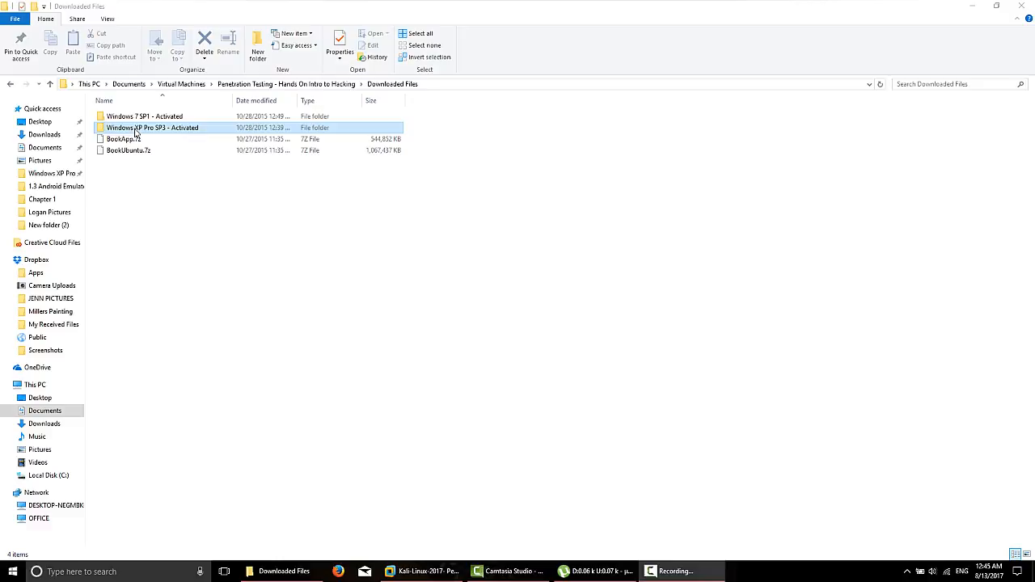
left_click(597, 570)
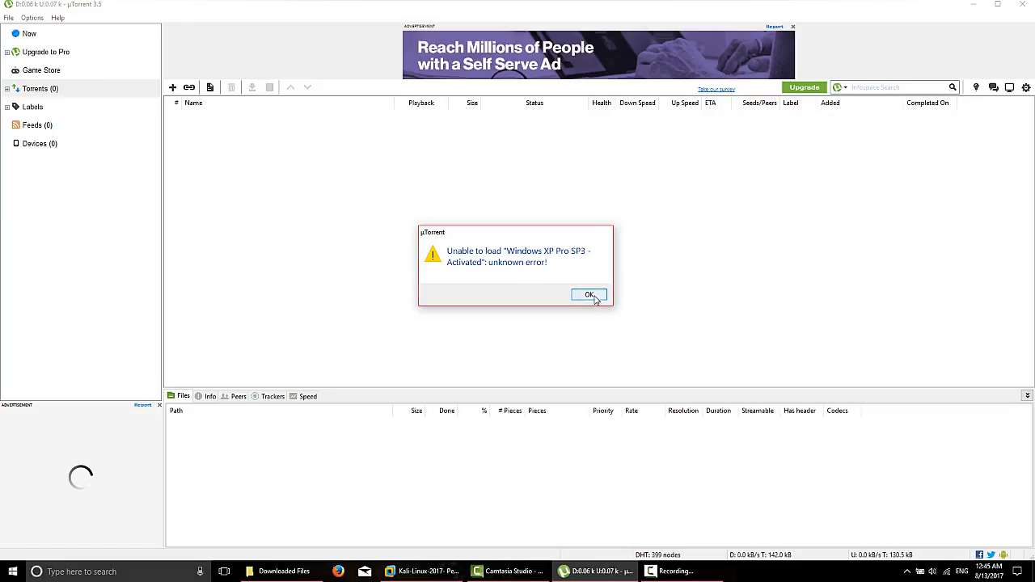
Dismiss the load error and generate a share link for the seeding folder torrent
left_click(588, 294)
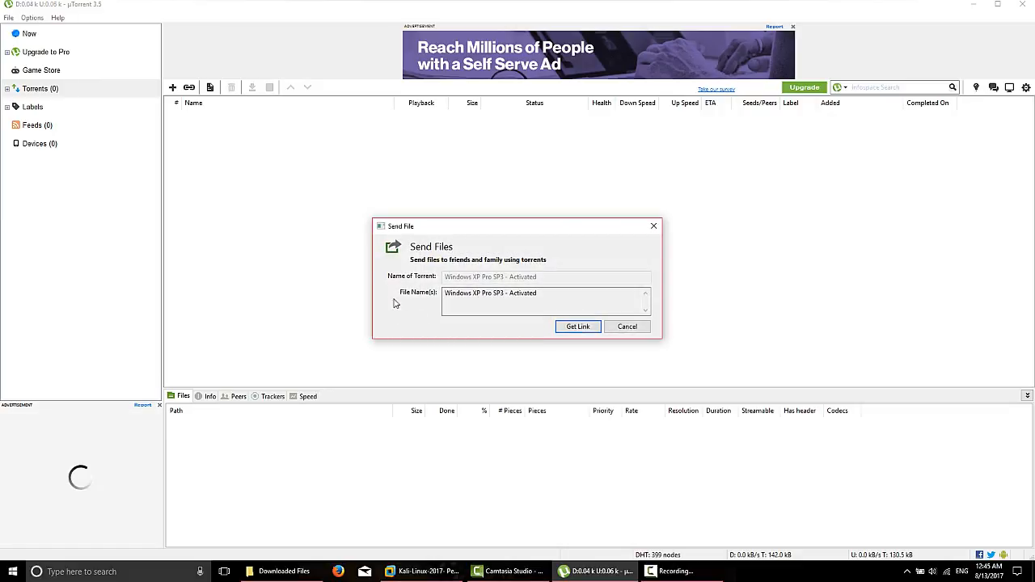
mouse_move(366, 304)
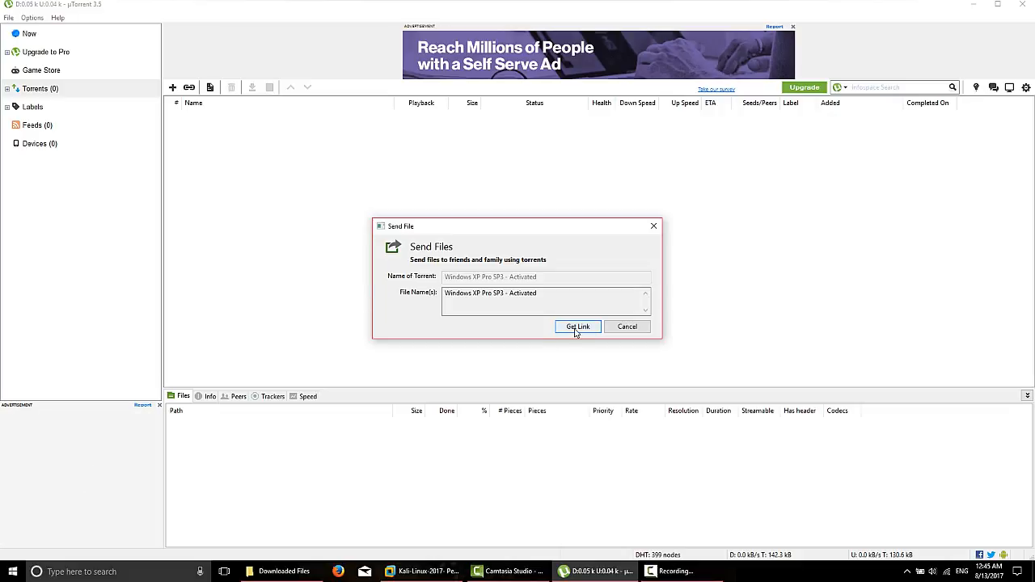
left_click(578, 327)
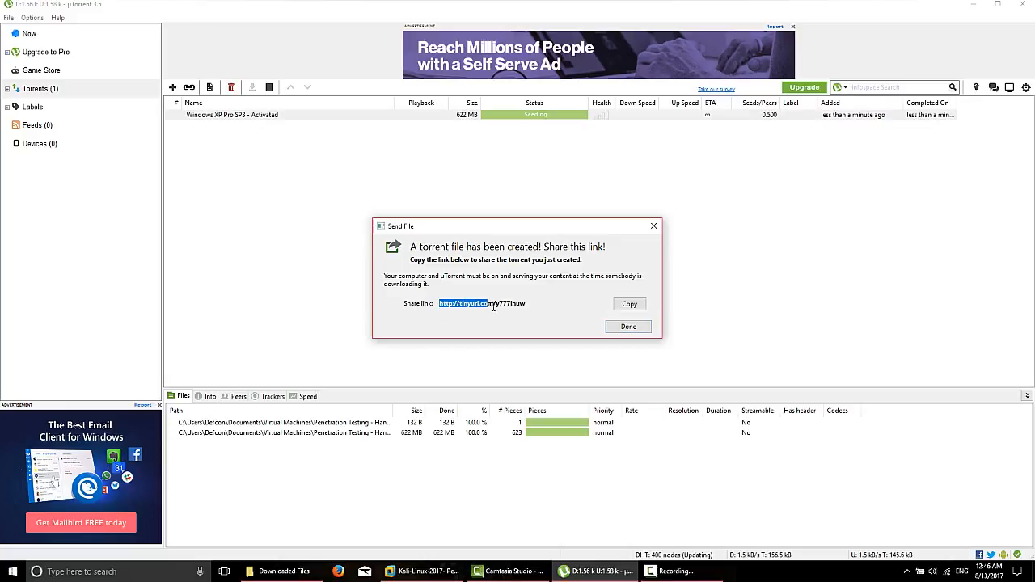
Copy the torrent's share link and switch over to Firefox
right_click(493, 303)
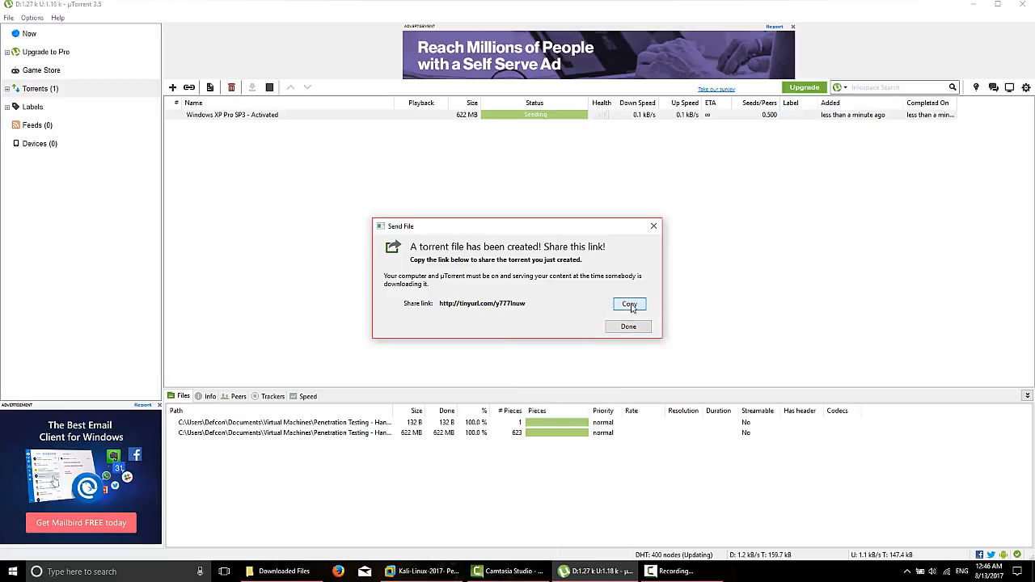
left_click(627, 303)
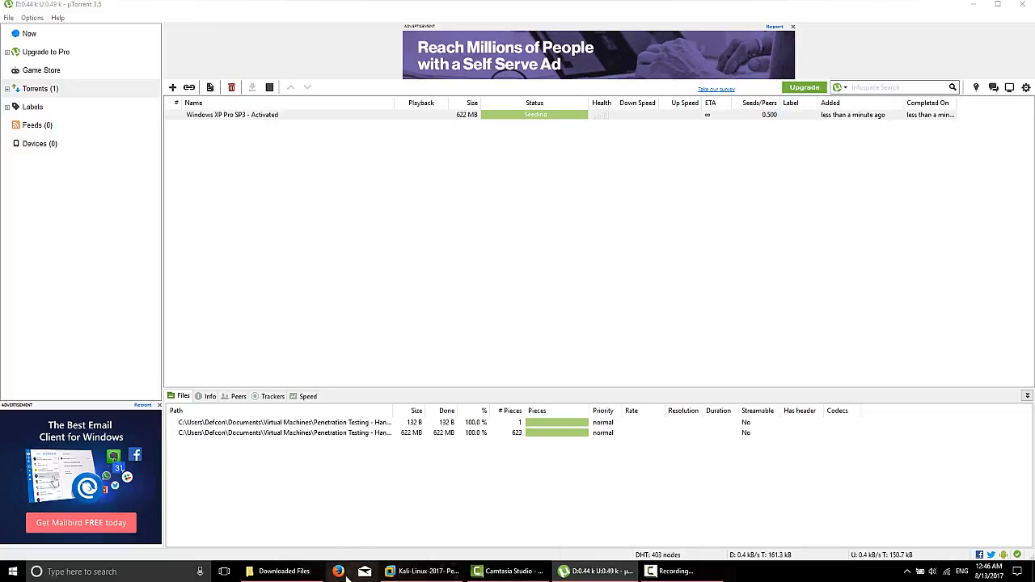
left_click(352, 572)
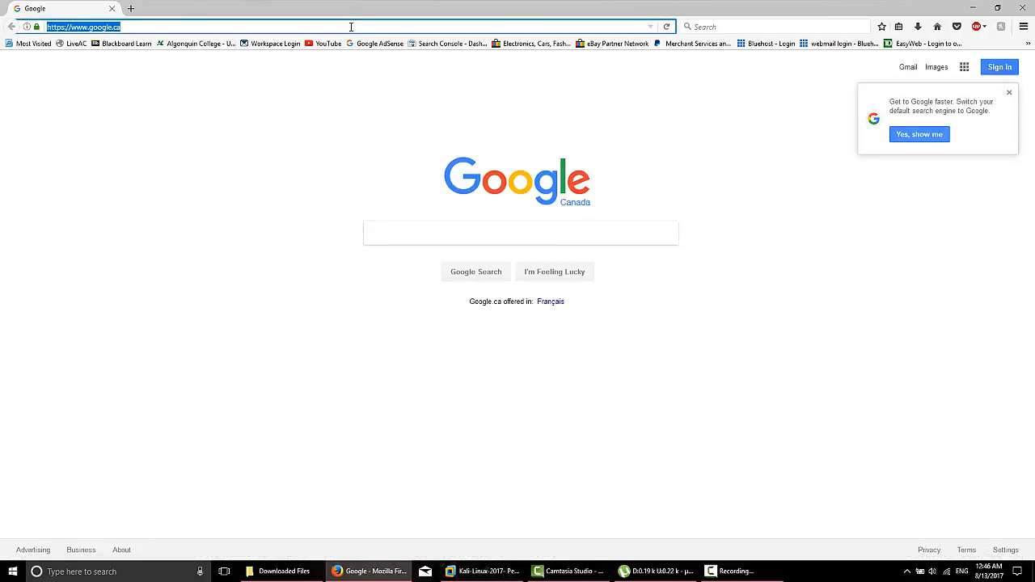
mouse_move(294, 110)
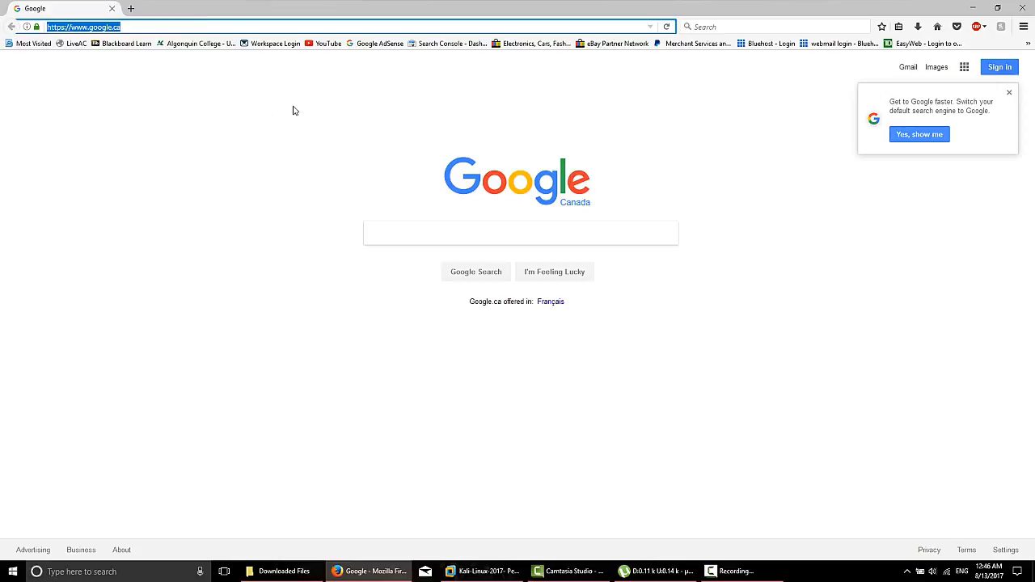
type("http://tinyurl.com/y777lnuw")
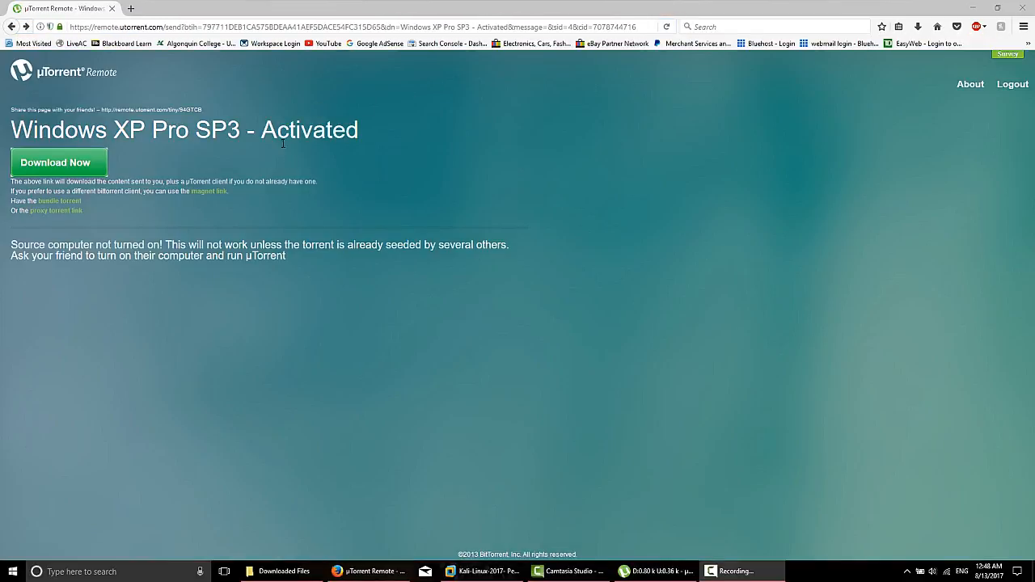
mouse_move(329, 389)
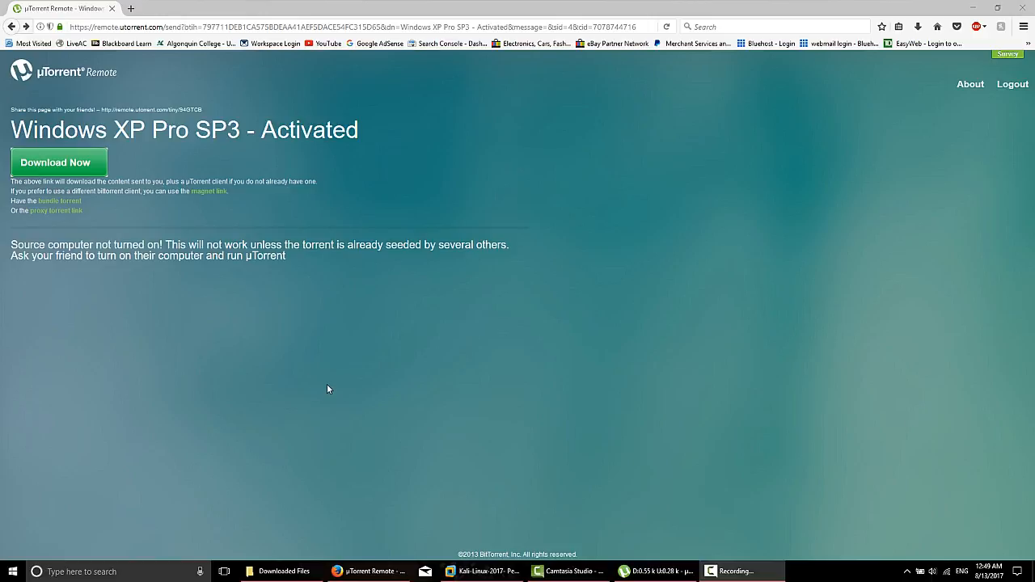
mouse_move(85, 210)
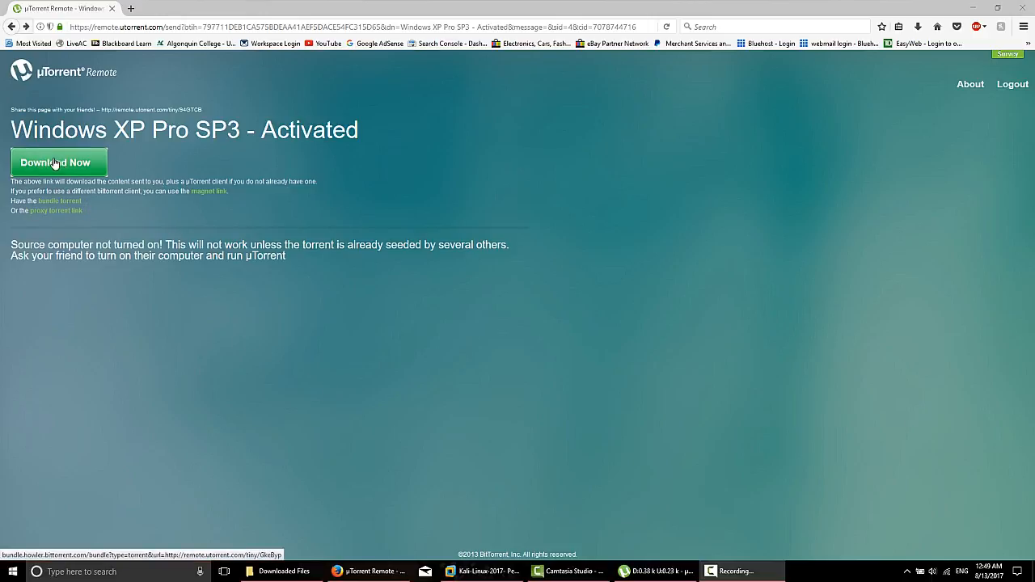
mouse_move(228, 232)
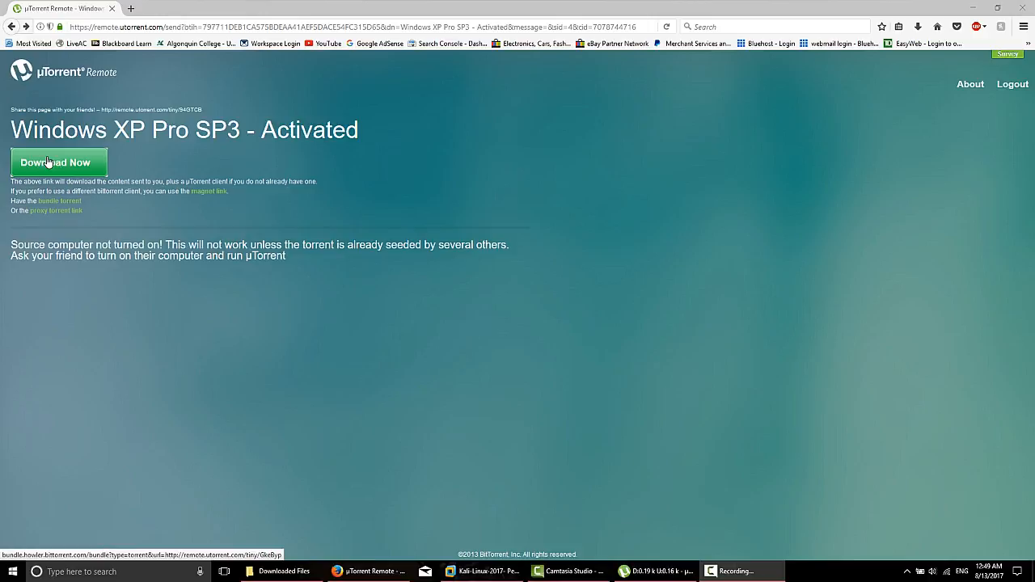
Use Download Now to send the Windows XP Pro SP3 - Activated torrent to µTorrent
left_click(58, 161)
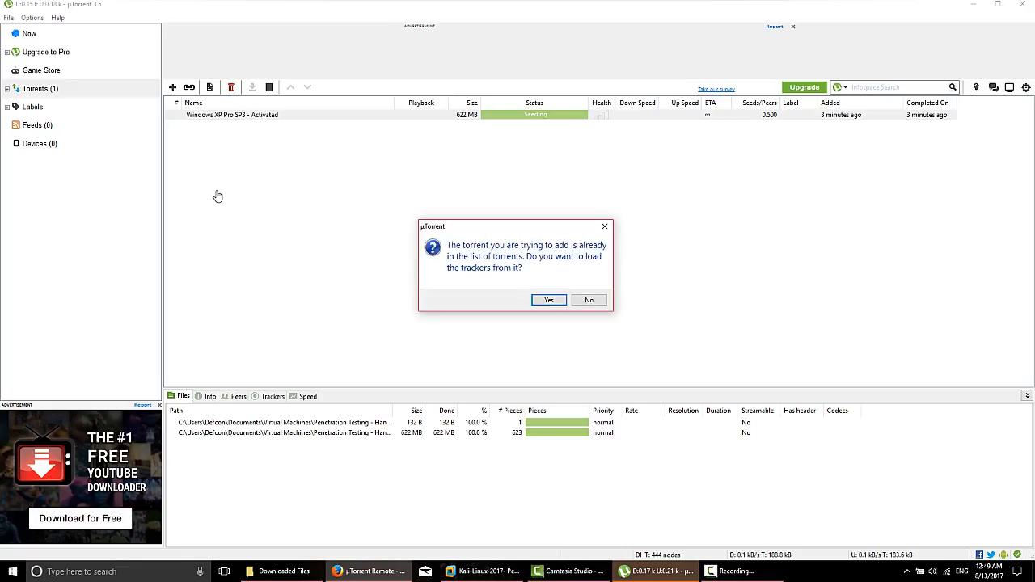
mouse_move(516, 345)
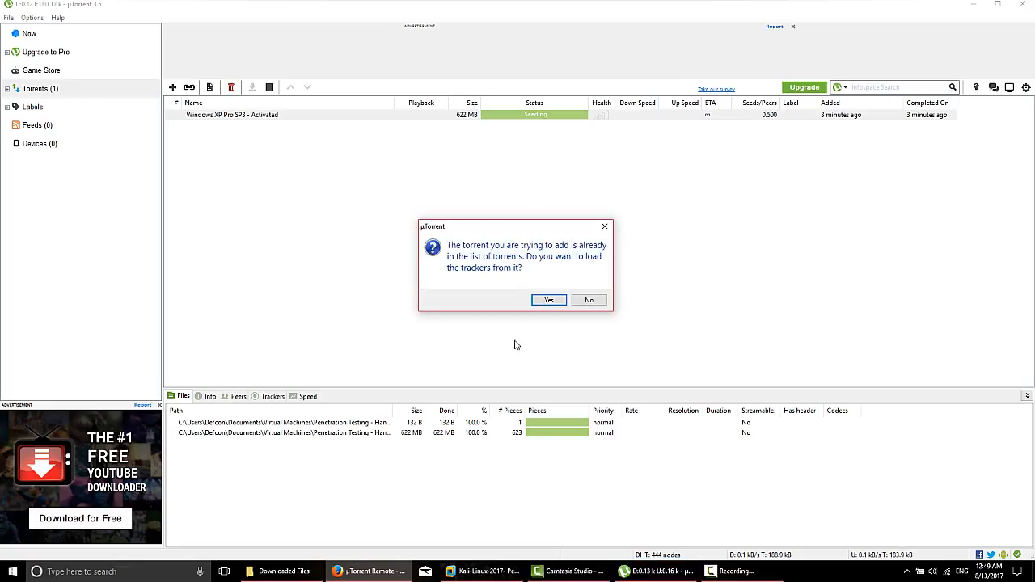